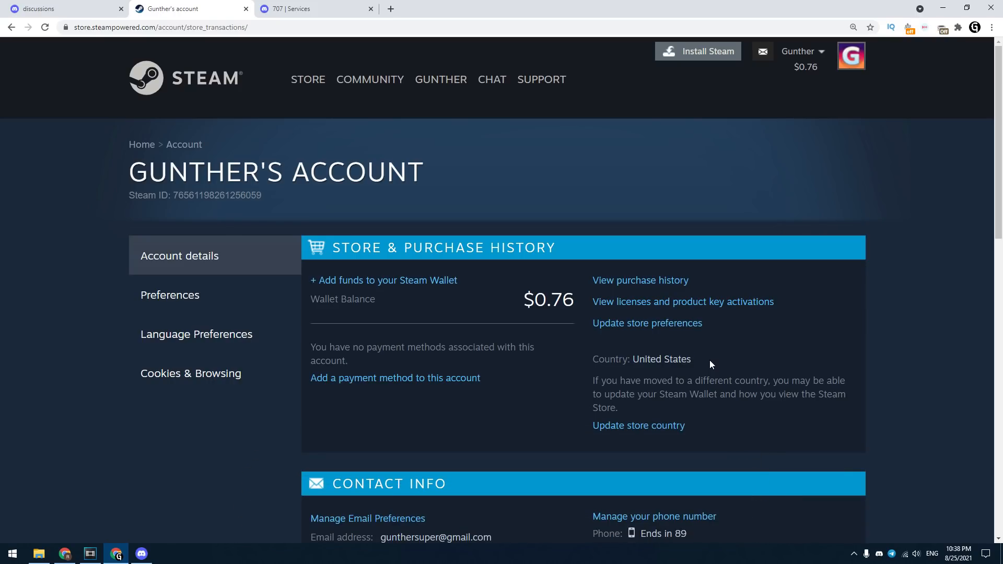
{"action": "mouse_move", "coordinate": [294, 5]}
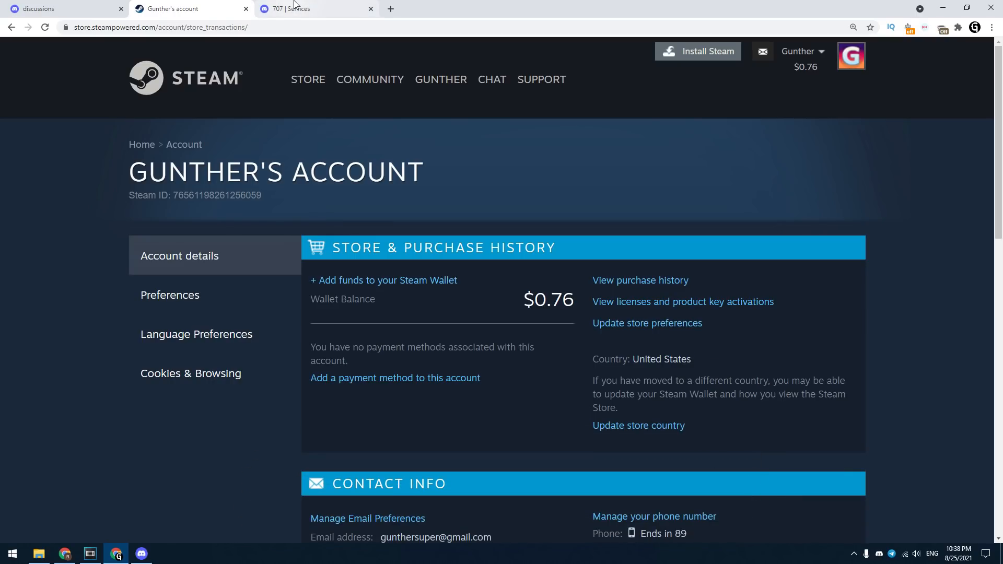
Switch from the Steam account page to the 707 | Services invite page.
{"action": "left_click", "coordinate": [314, 8]}
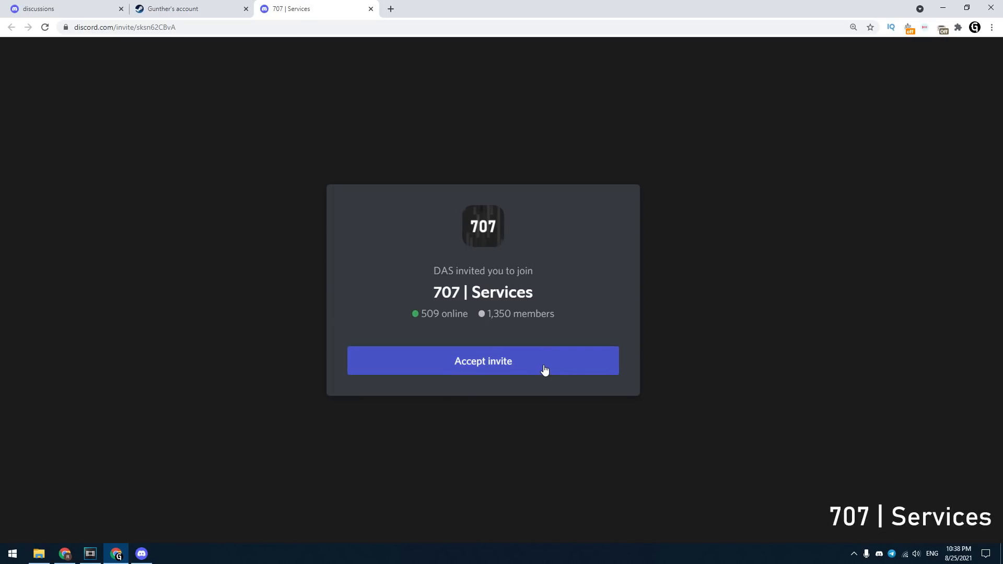
Accept the invitation to the 707 | Services server.
{"action": "left_click", "coordinate": [483, 360]}
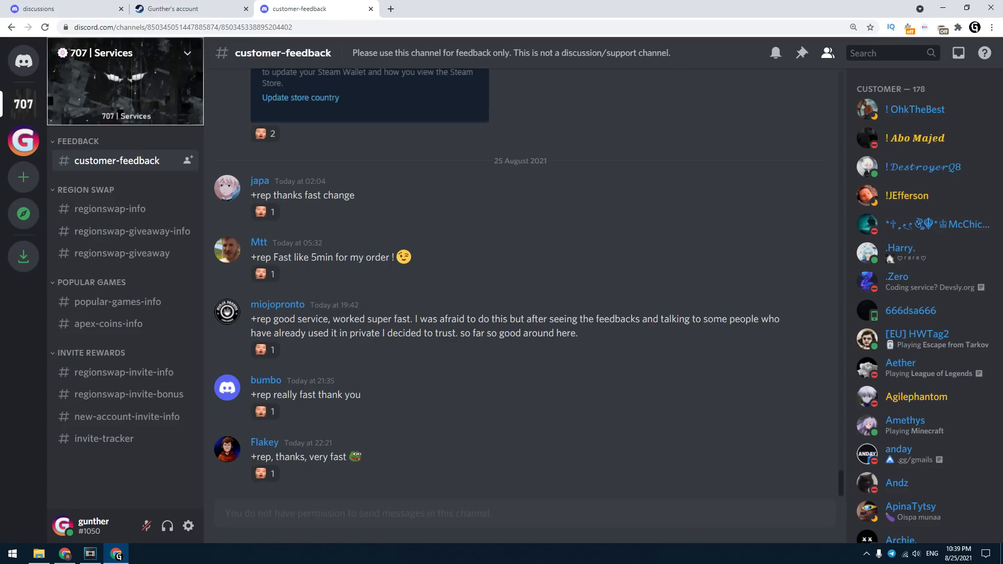
{"action": "left_click", "coordinate": [109, 209]}
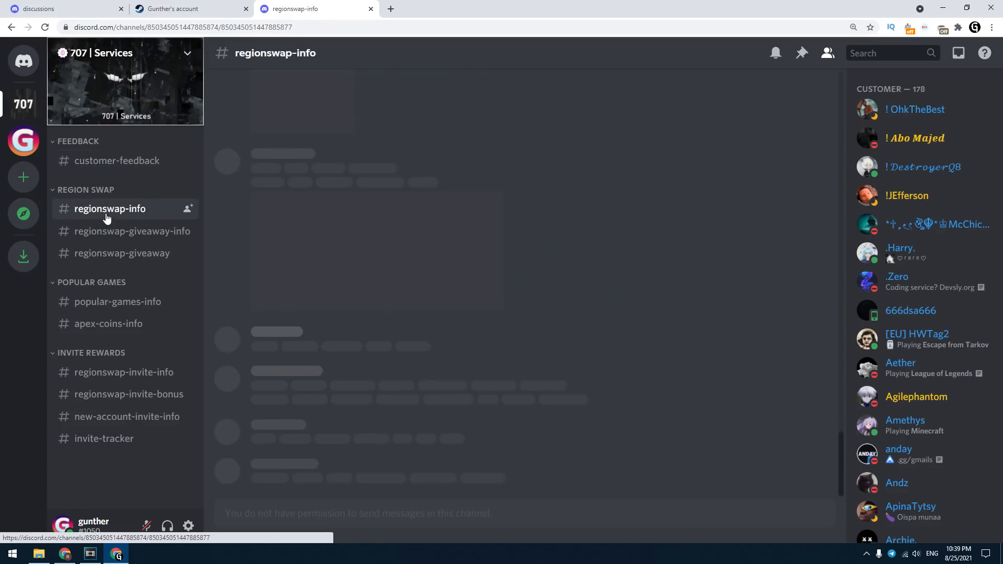
{"action": "left_click", "coordinate": [109, 209]}
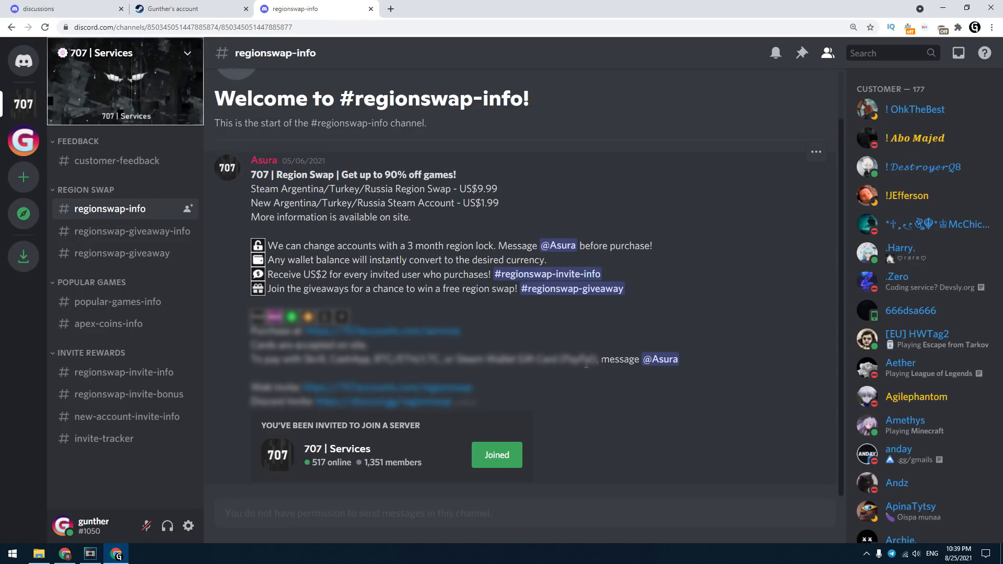
{"action": "right_click", "coordinate": [656, 358]}
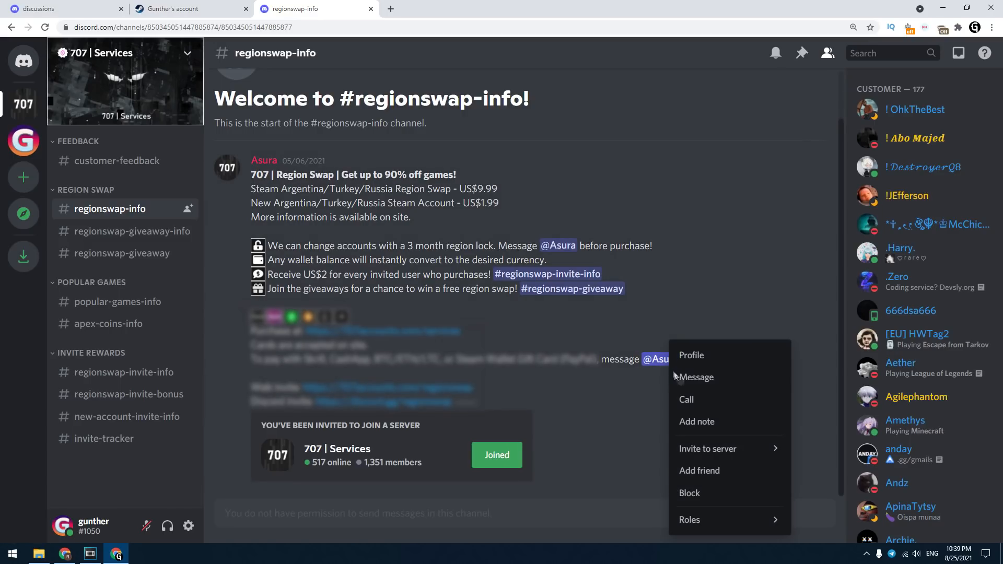
Start a direct message with Asura and follow the order until the swap is reported complete.
{"action": "left_click", "coordinate": [696, 377]}
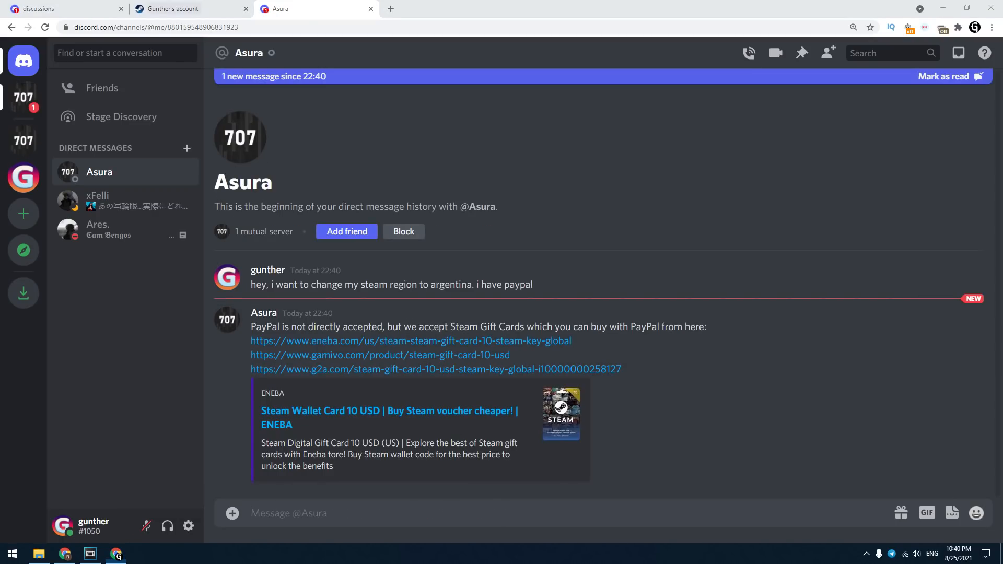
{"action": "mouse_move", "coordinate": [463, 537]}
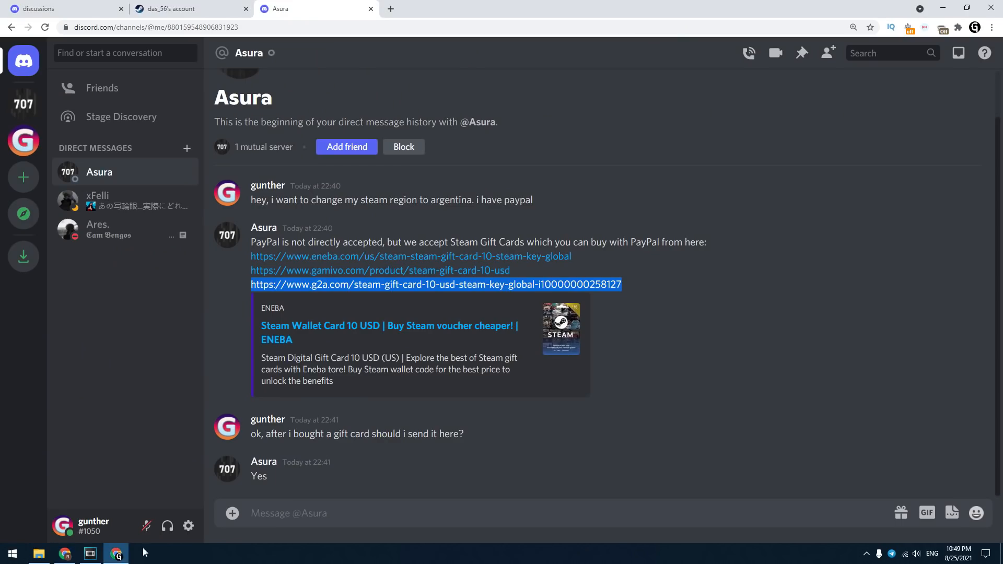
{"action": "scroll", "scroll_direction": "down", "scroll_amount": 3}
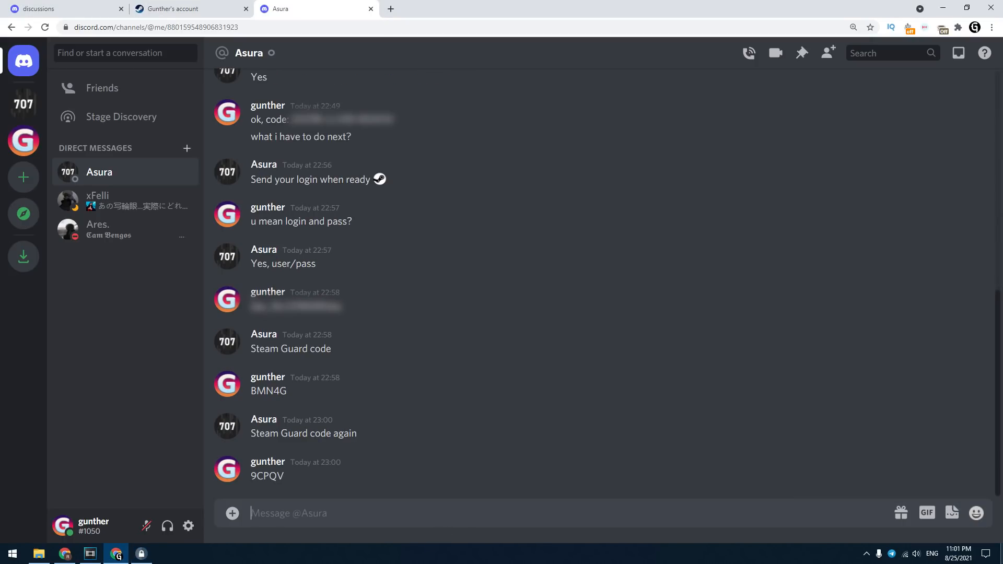
{"action": "scroll", "scroll_direction": "down", "scroll_amount": 3}
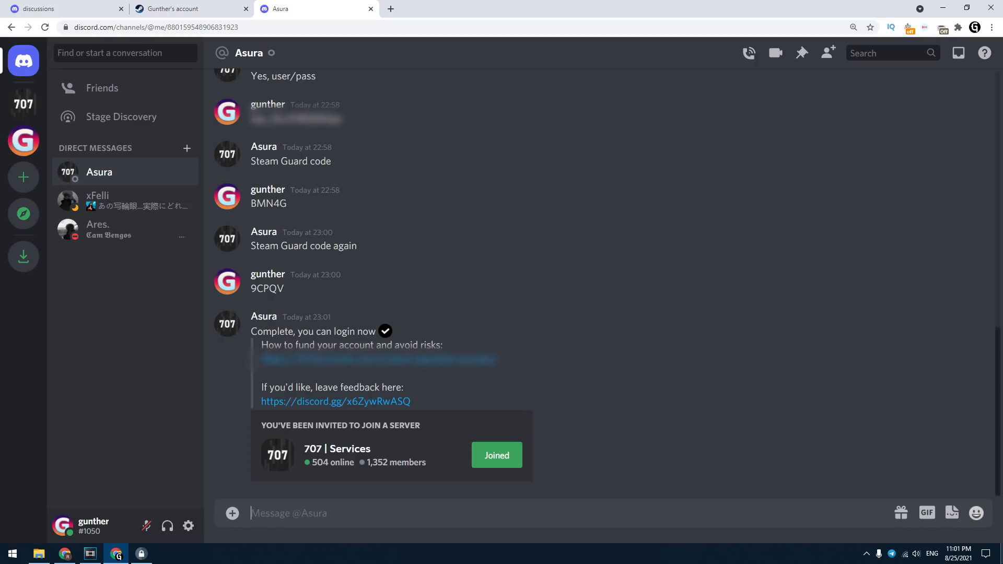
Return to the Steam account page and highlight the new country, Argentina, with the wallet in ARS.
{"action": "left_click", "coordinate": [186, 8]}
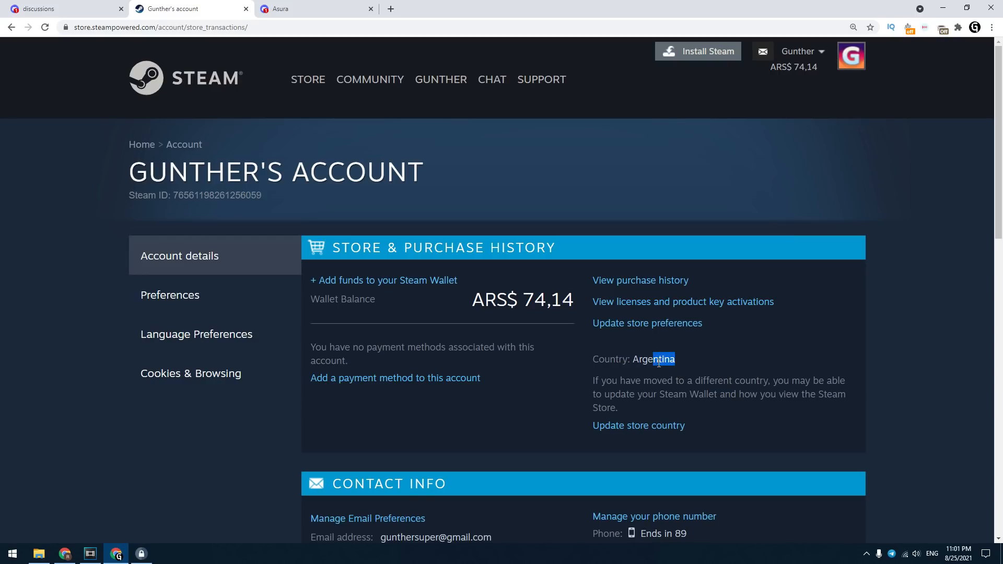
{"action": "double_click", "coordinate": [654, 359]}
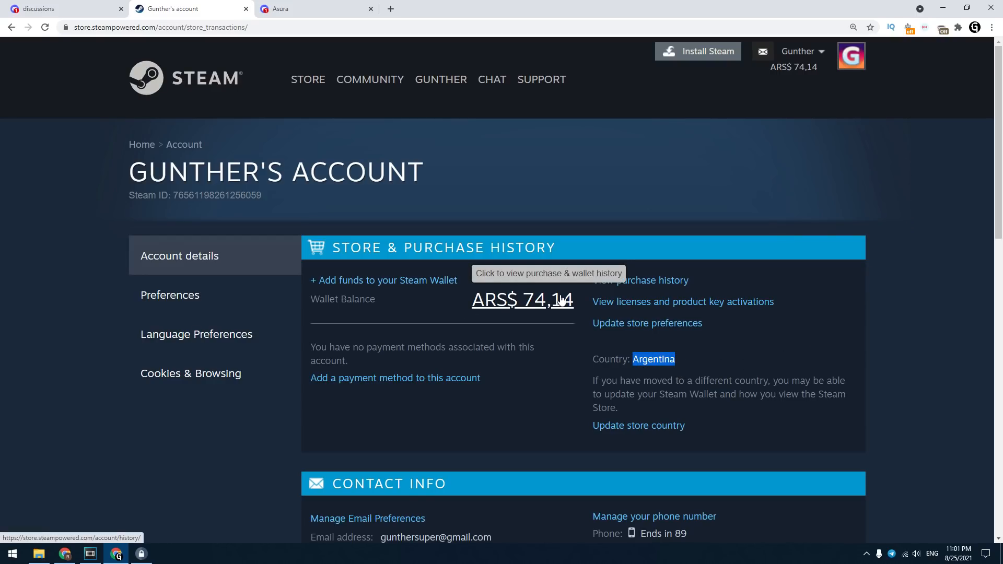
{"action": "mouse_move", "coordinate": [898, 346]}
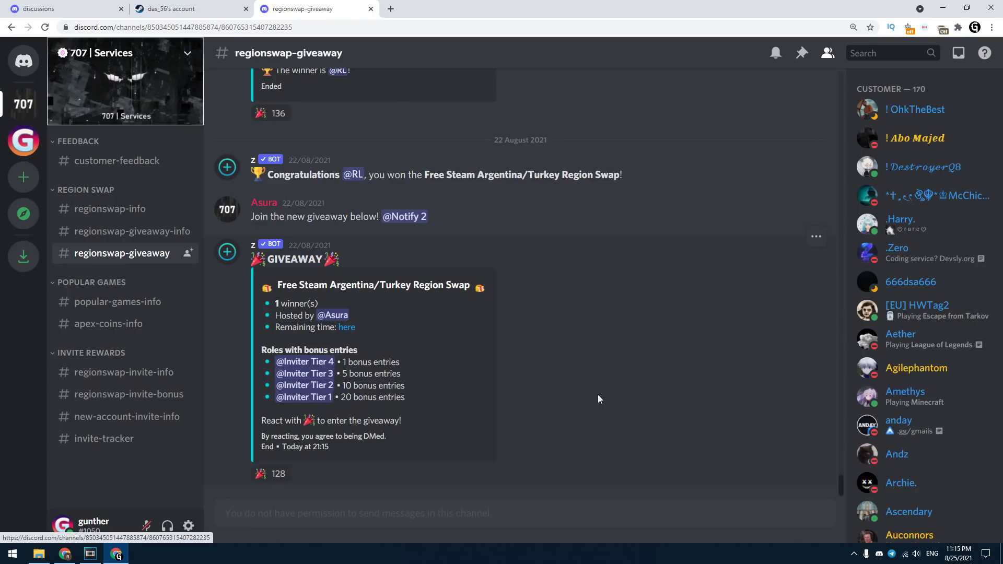
{"action": "mouse_move", "coordinate": [474, 415]}
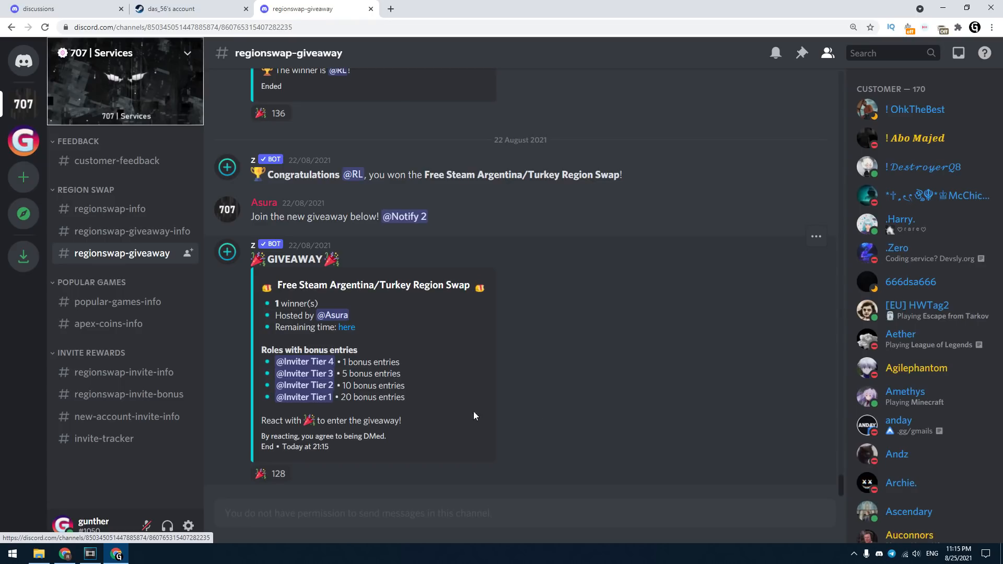
Move from the region swap giveaway to the regionswap-invite-info rewards post.
{"action": "left_click", "coordinate": [124, 372]}
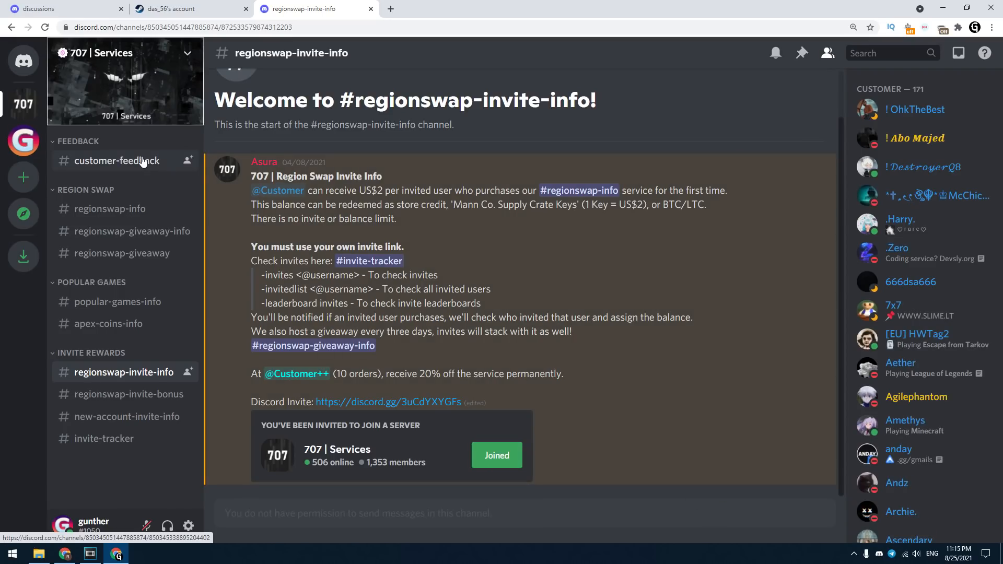
Read back through customer-feedback reviews to the mid-August rep messages.
{"action": "left_click", "coordinate": [117, 161]}
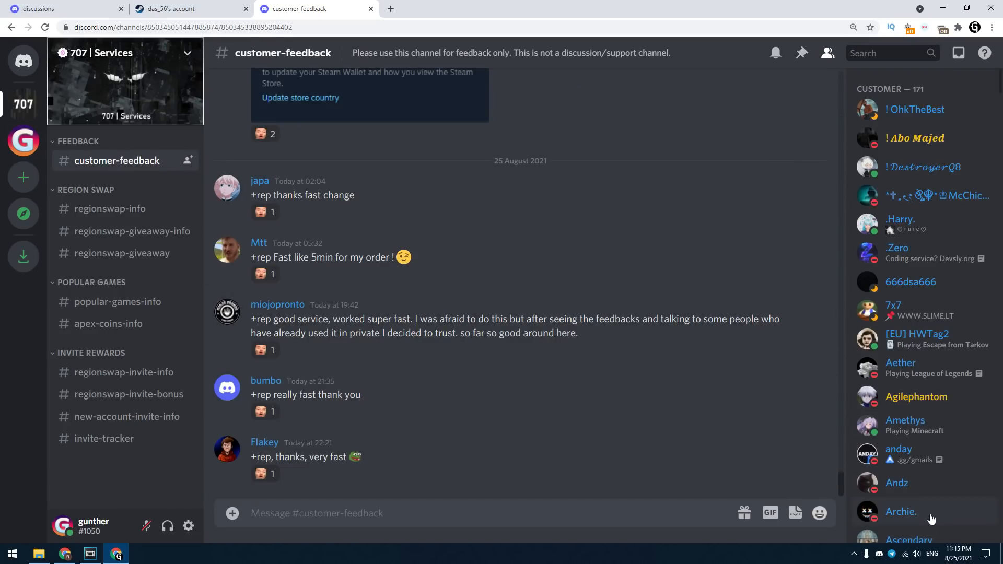
{"action": "scroll", "scroll_direction": "up", "scroll_amount": 3}
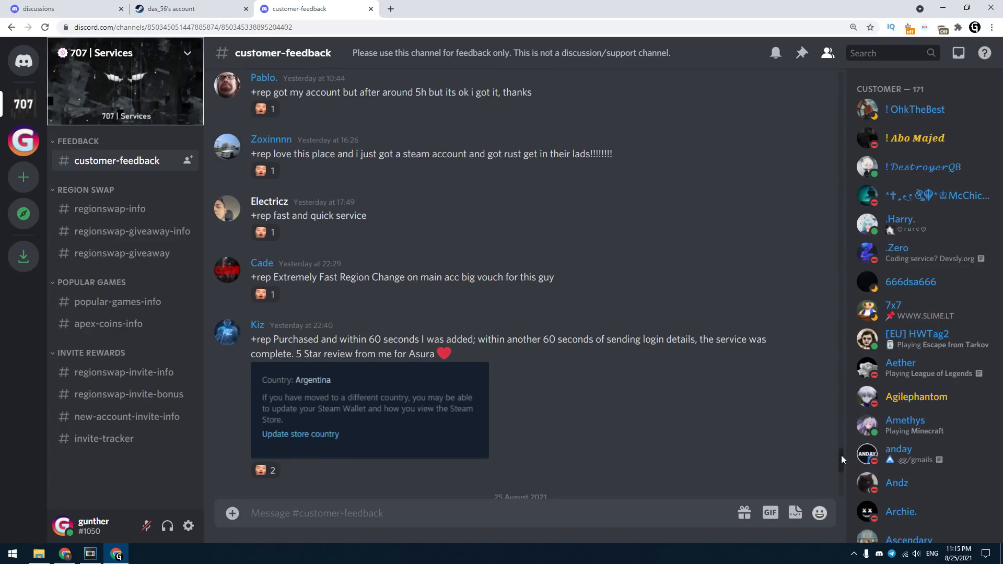
{"action": "scroll", "scroll_direction": "up", "scroll_amount": 3}
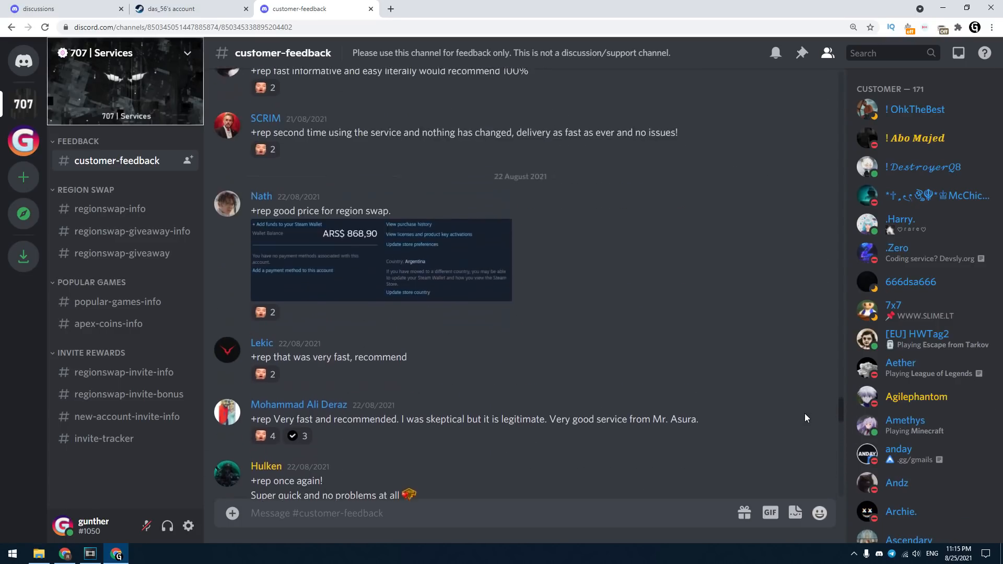
{"action": "scroll", "scroll_direction": "up", "scroll_amount": 3}
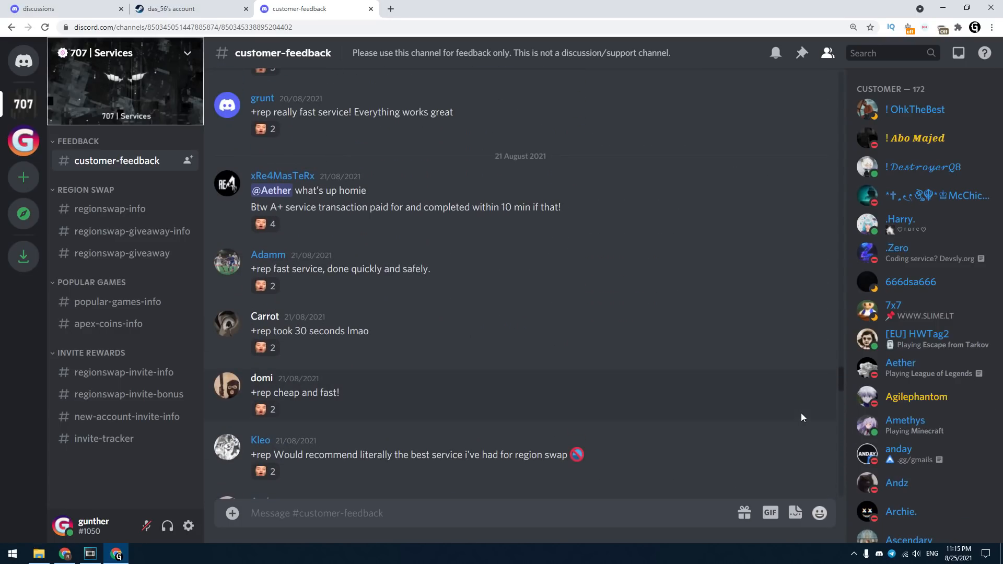
{"action": "scroll", "scroll_direction": "up", "scroll_amount": 3}
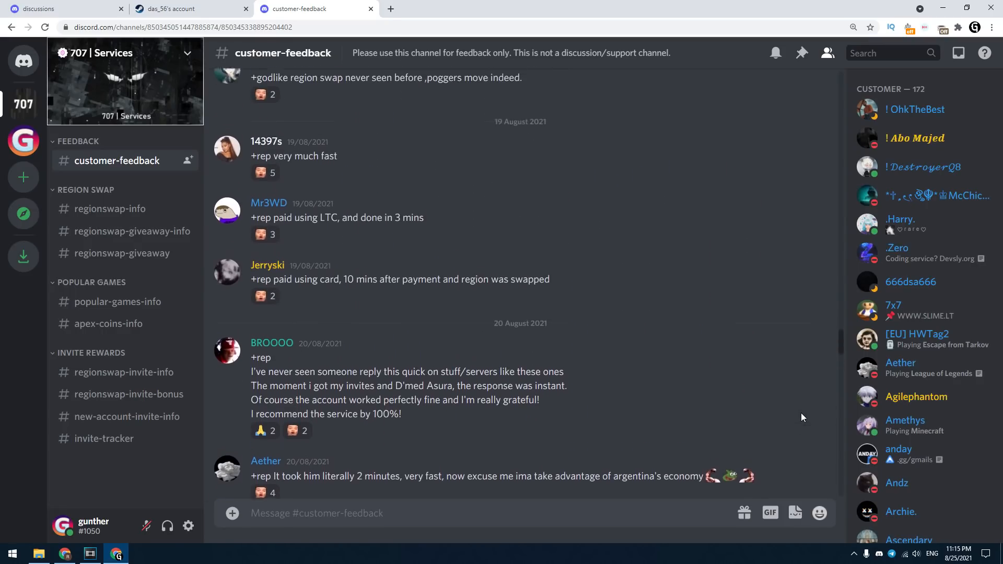
{"action": "scroll", "scroll_direction": "up", "scroll_amount": 3}
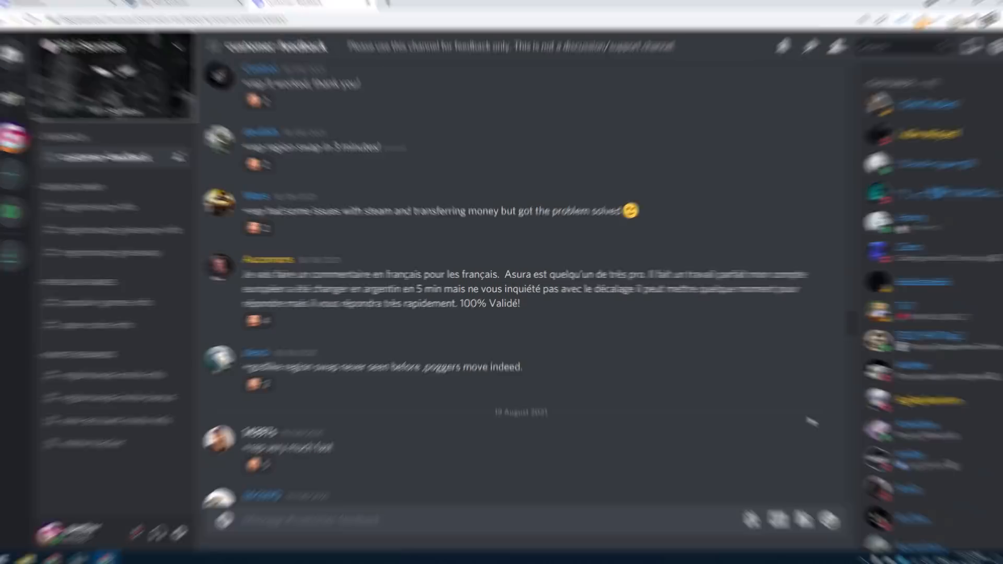